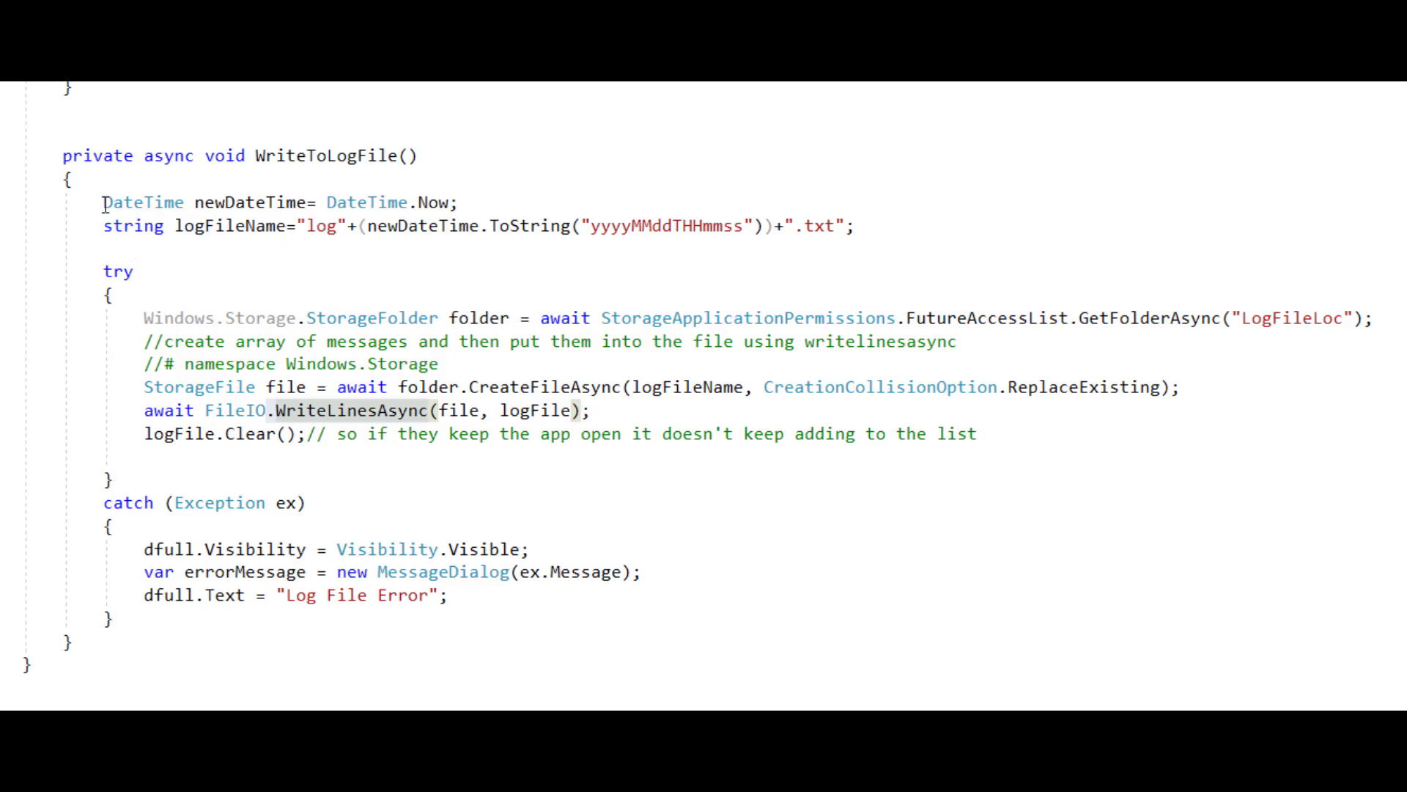
pyautogui.moveTo(102, 203); pyautogui.dragTo(857, 225)
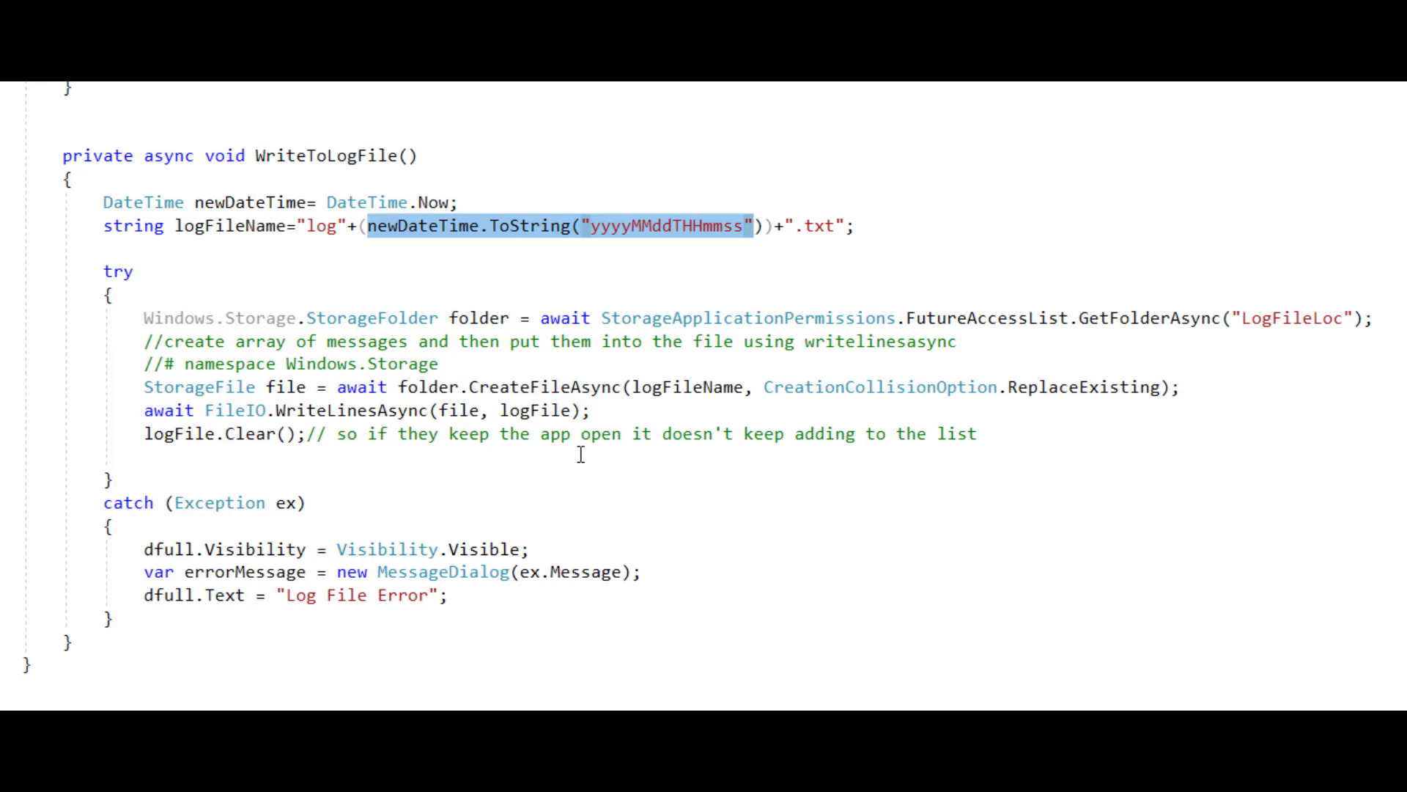
pyautogui.click(753, 226)
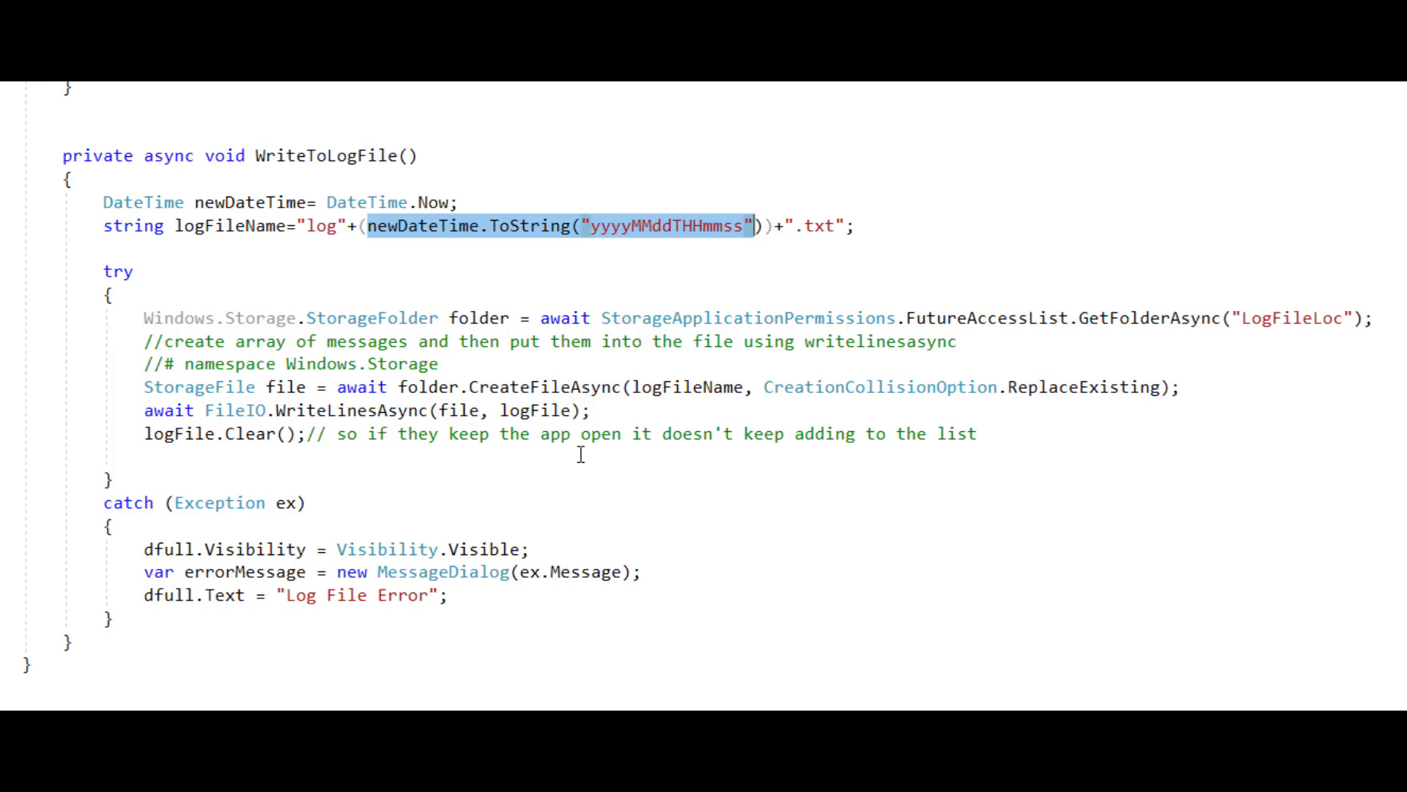
pyautogui.moveTo(750, 434)
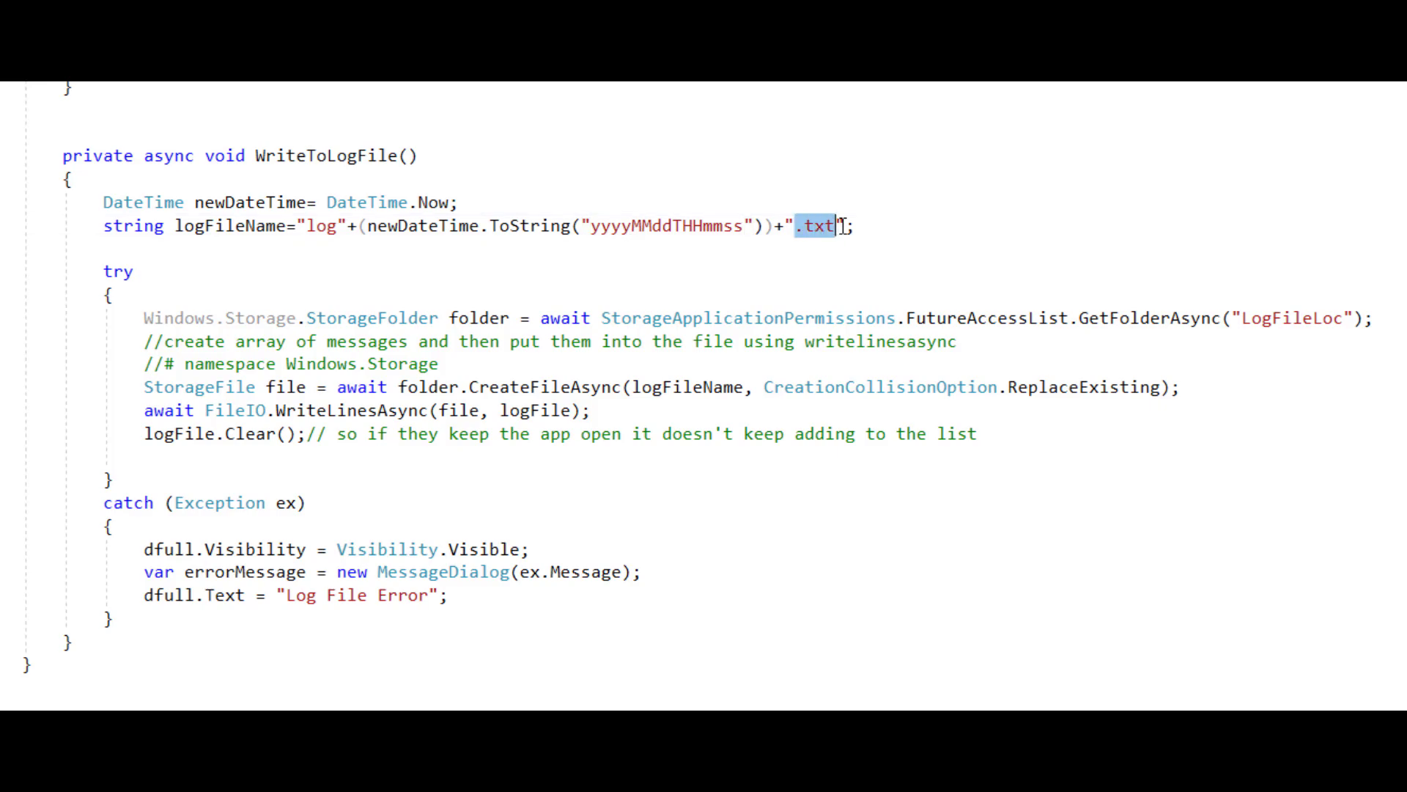
pyautogui.moveTo(784, 474)
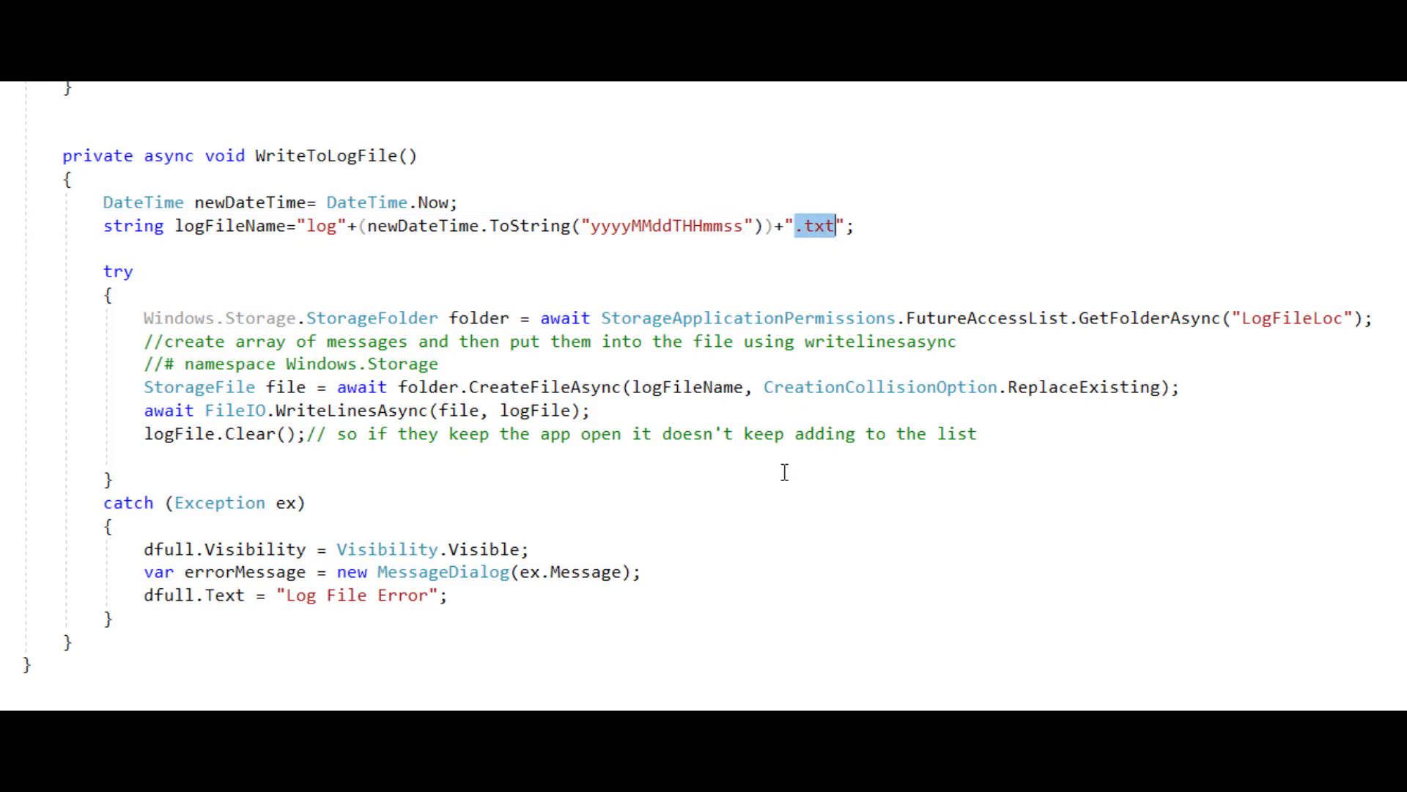
pyautogui.moveTo(278, 502)
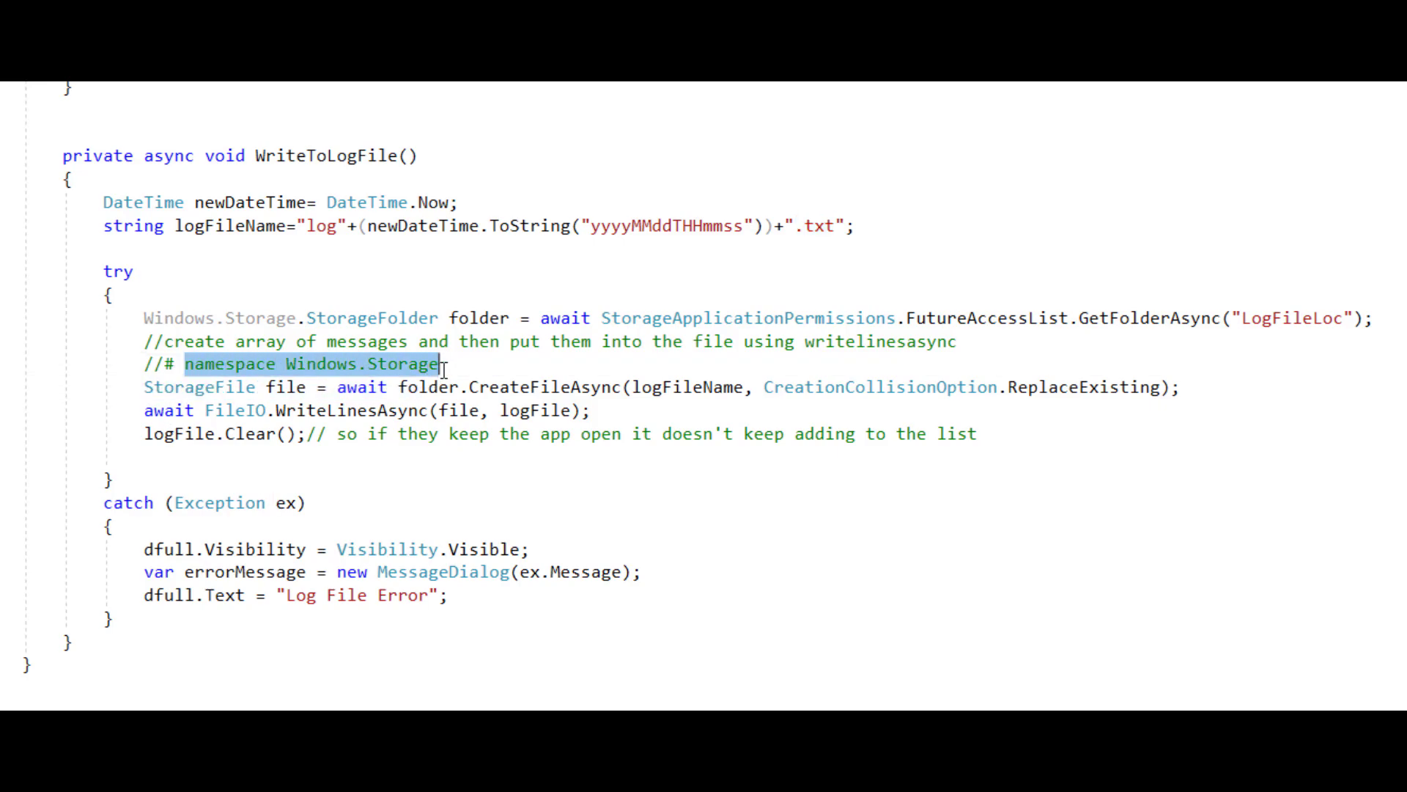
pyautogui.moveTo(478, 599)
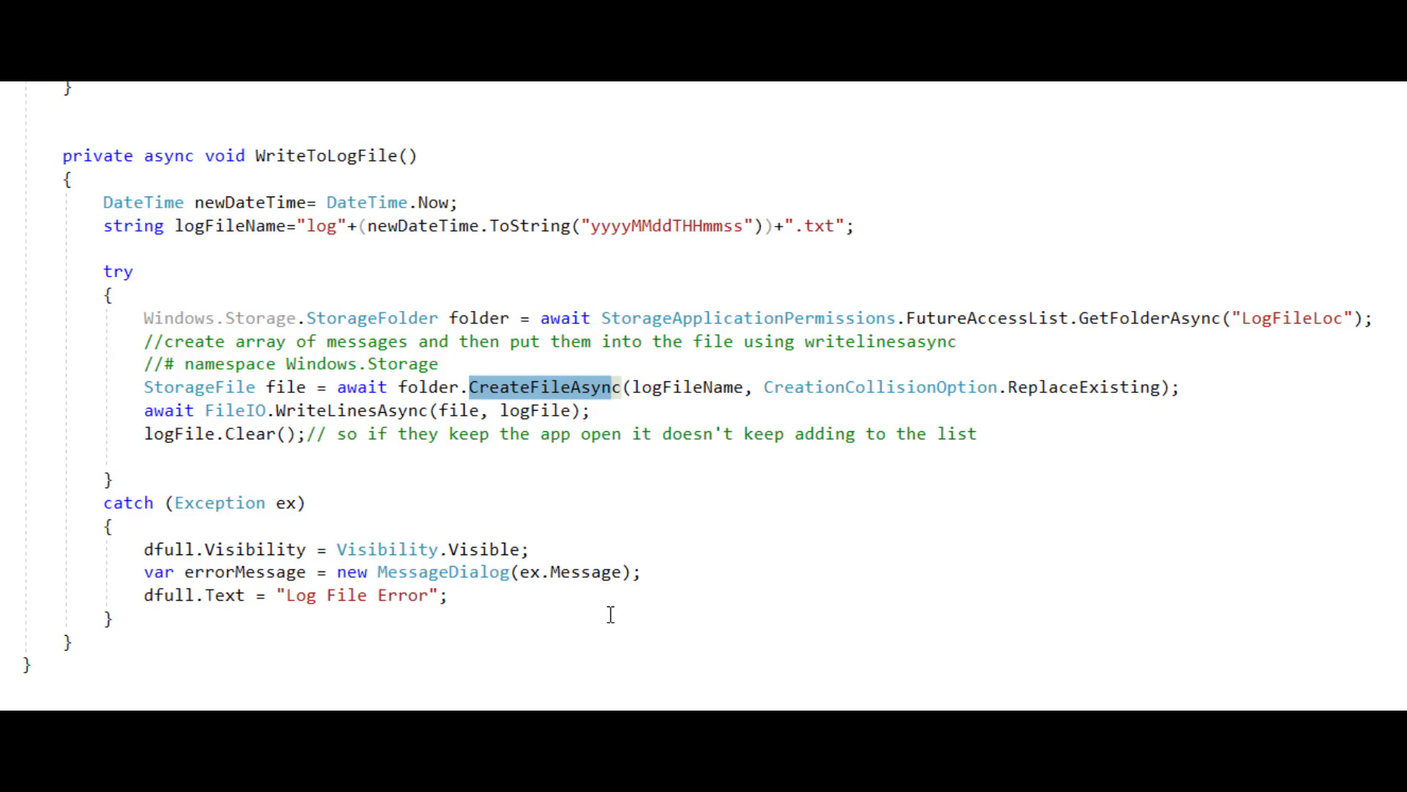
pyautogui.moveTo(677, 426)
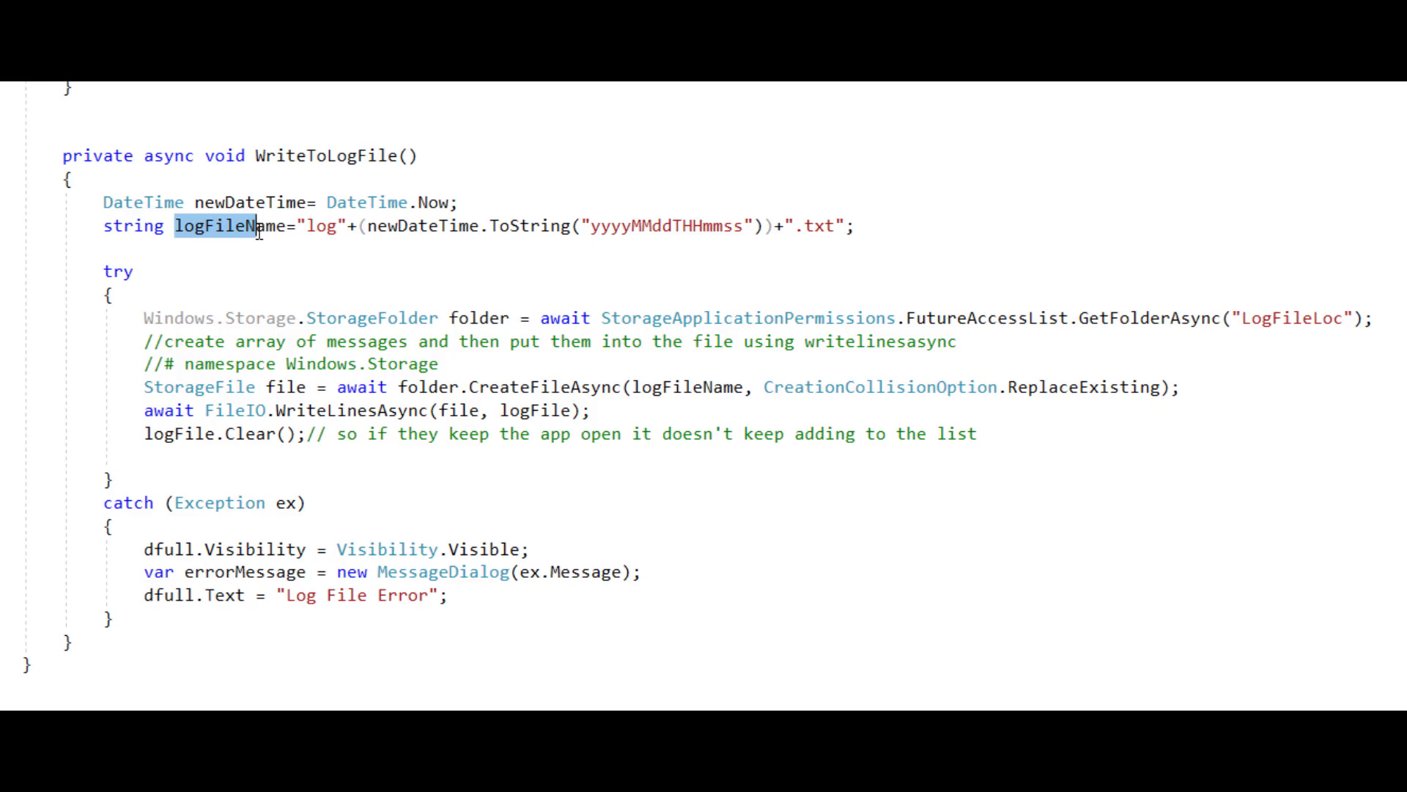
pyautogui.moveTo(689, 387)
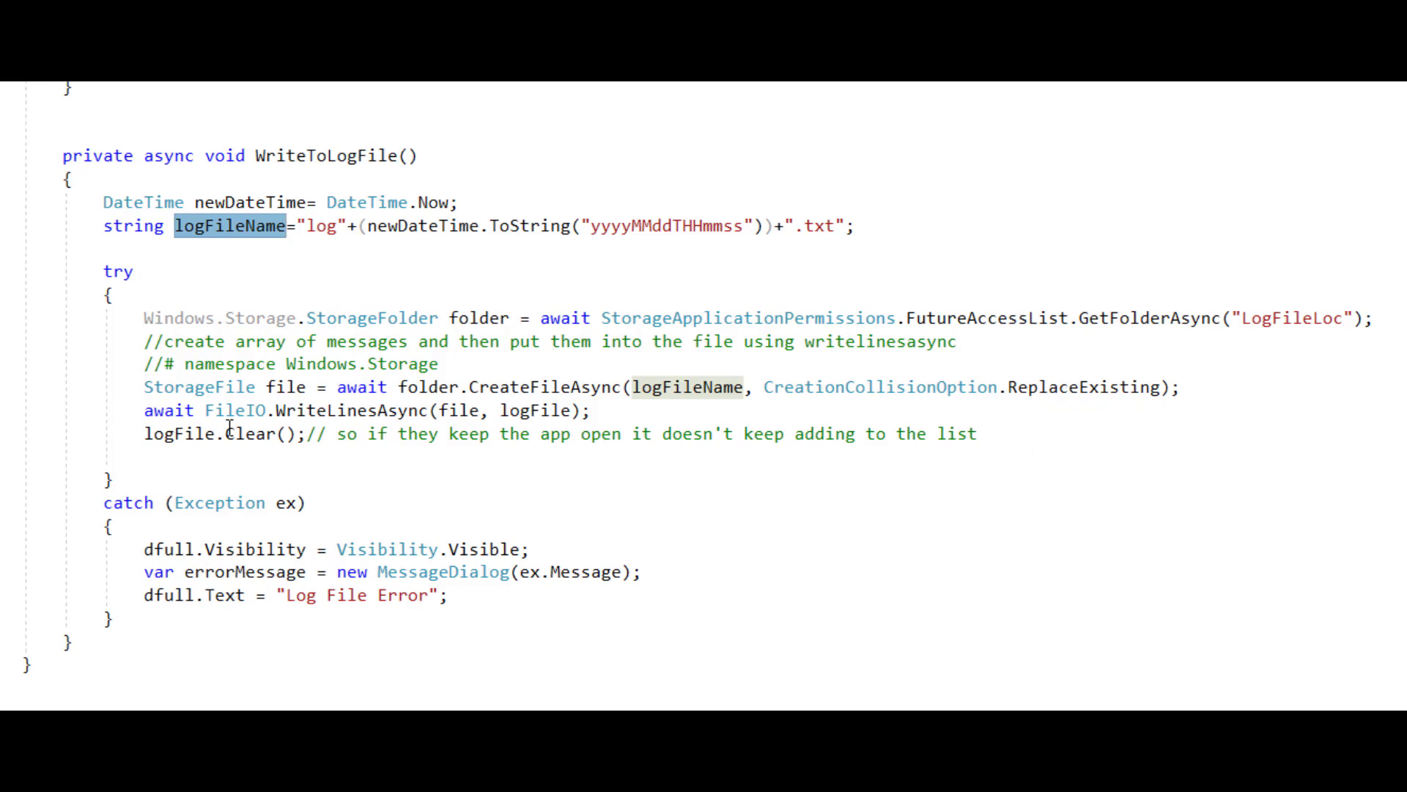
pyautogui.moveTo(659, 404)
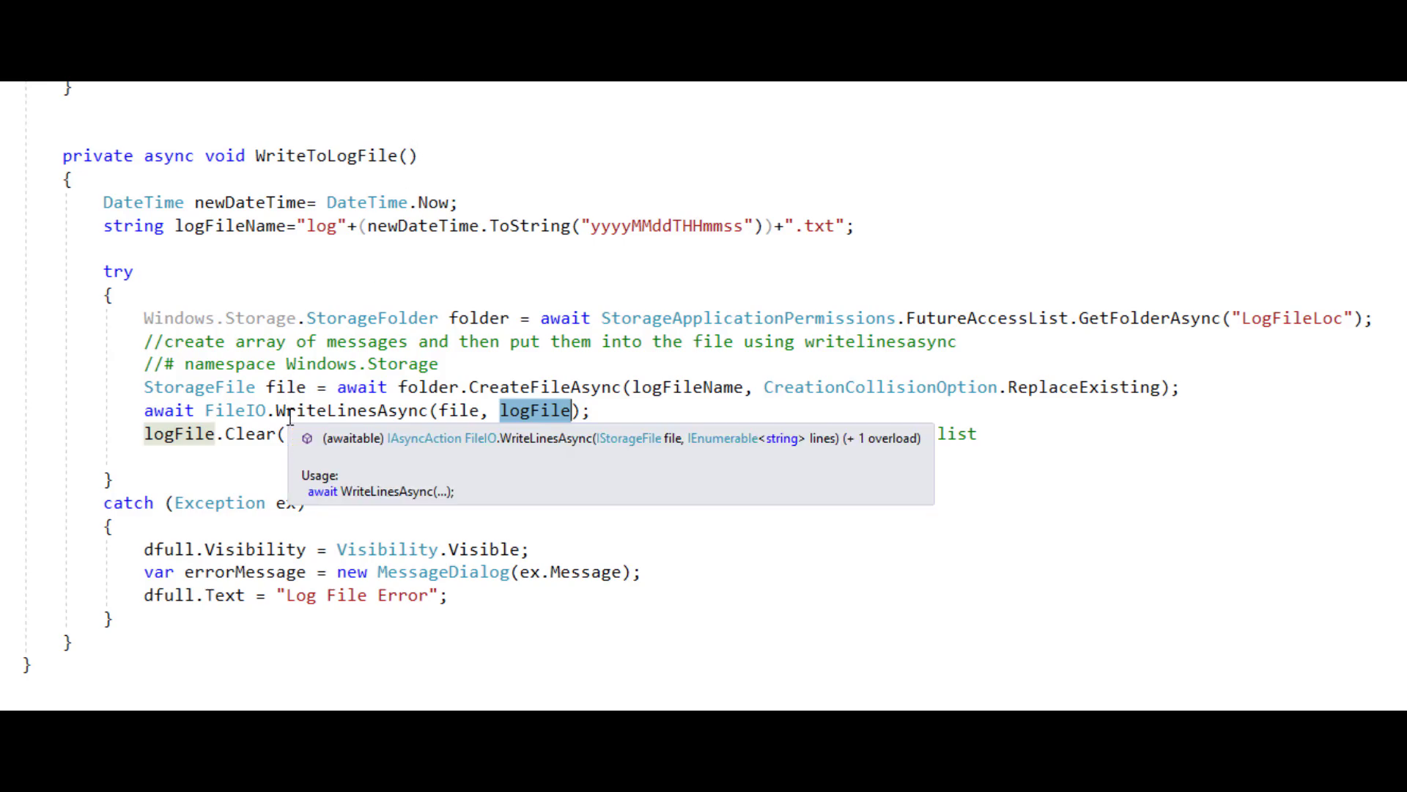
pyautogui.write("// so if they keep the app open it doesn't keep adding to the list")
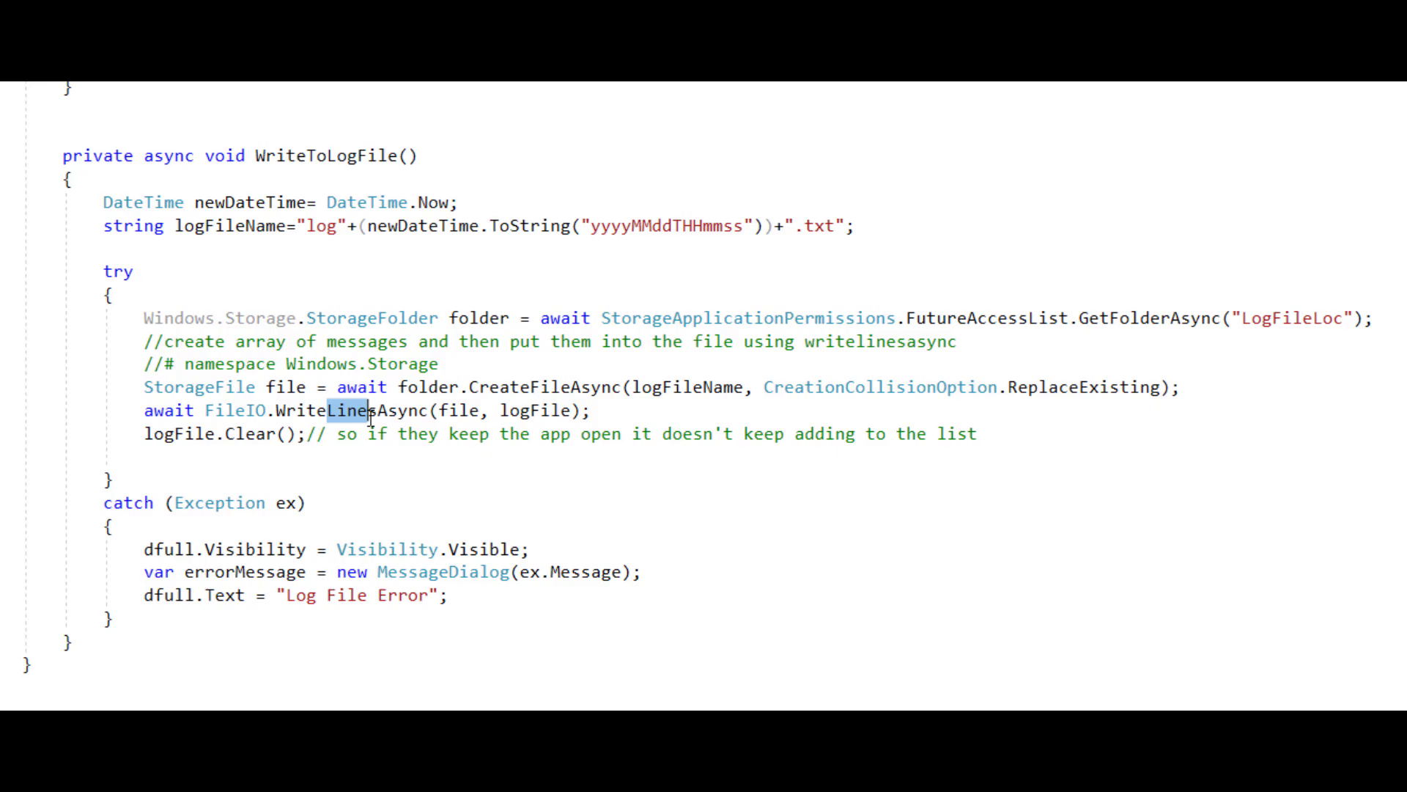
pyautogui.doubleClick(353, 411)
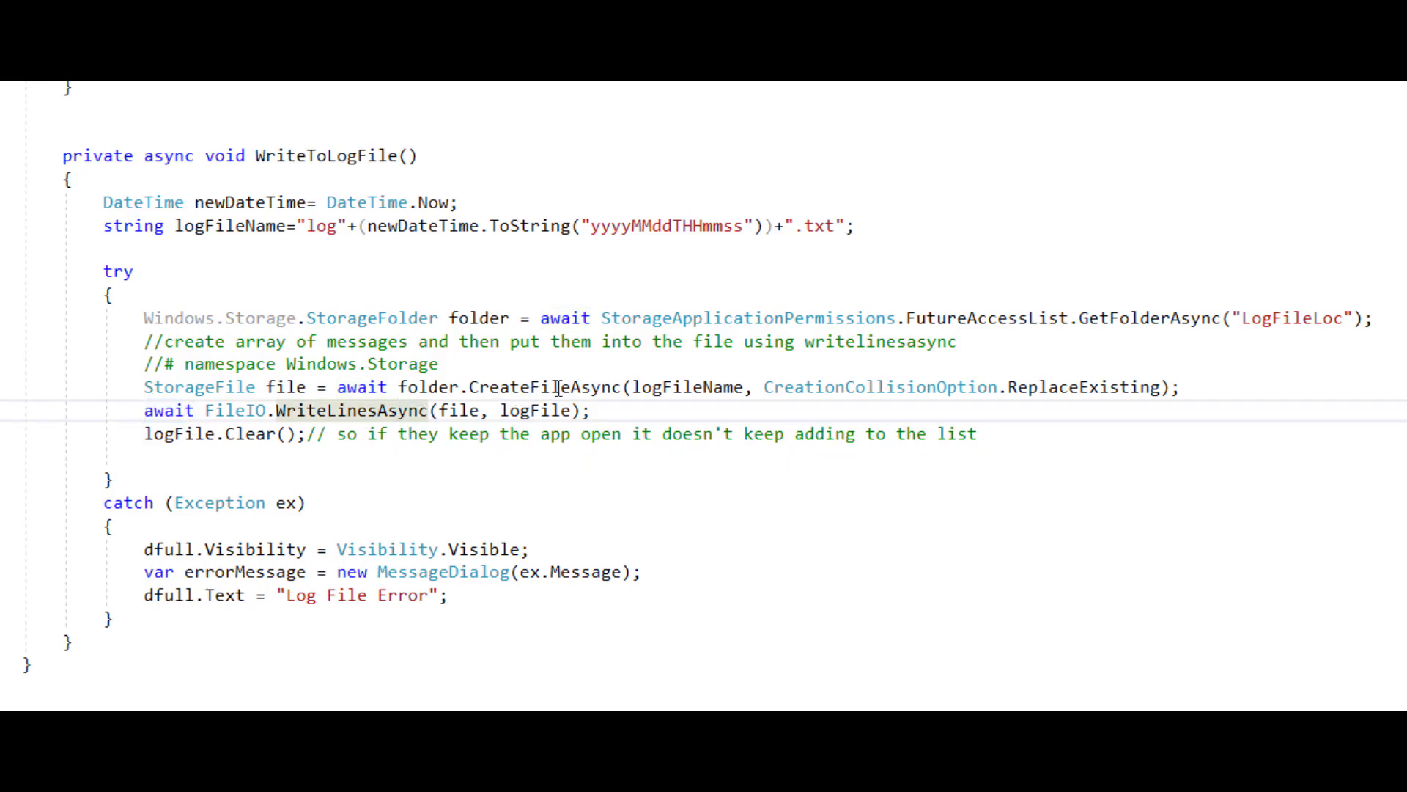
pyautogui.doubleClick(169, 155)
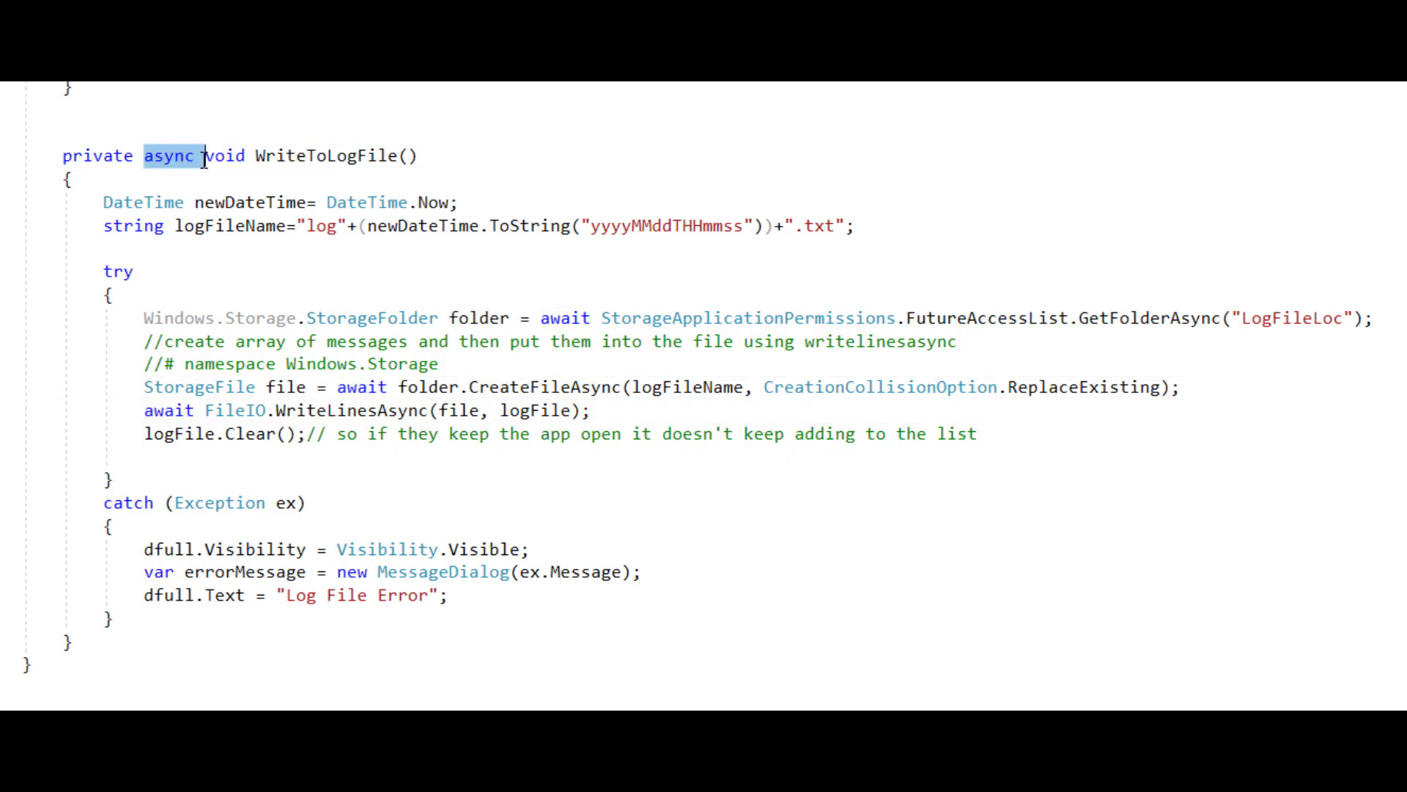
pyautogui.moveTo(141, 643)
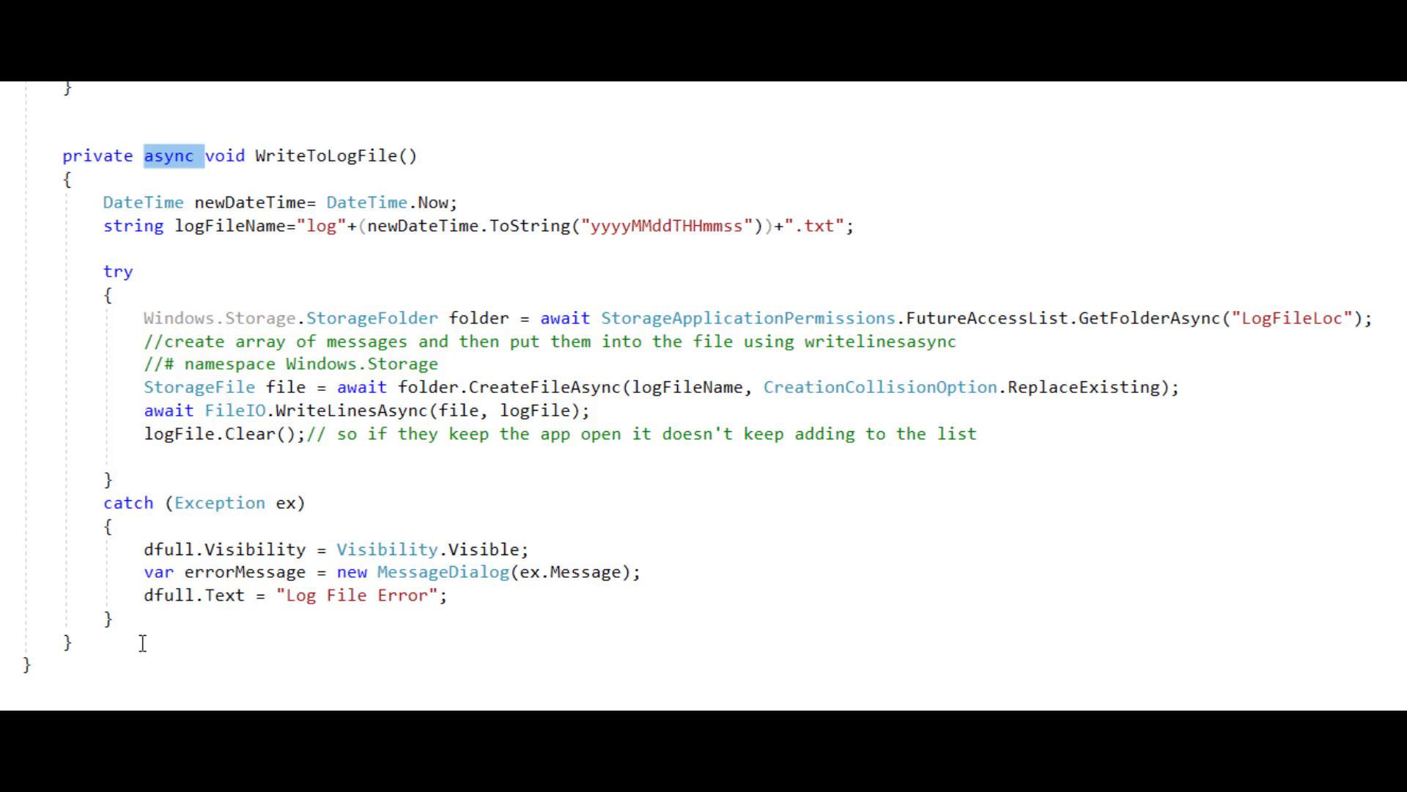
pyautogui.moveTo(258, 466)
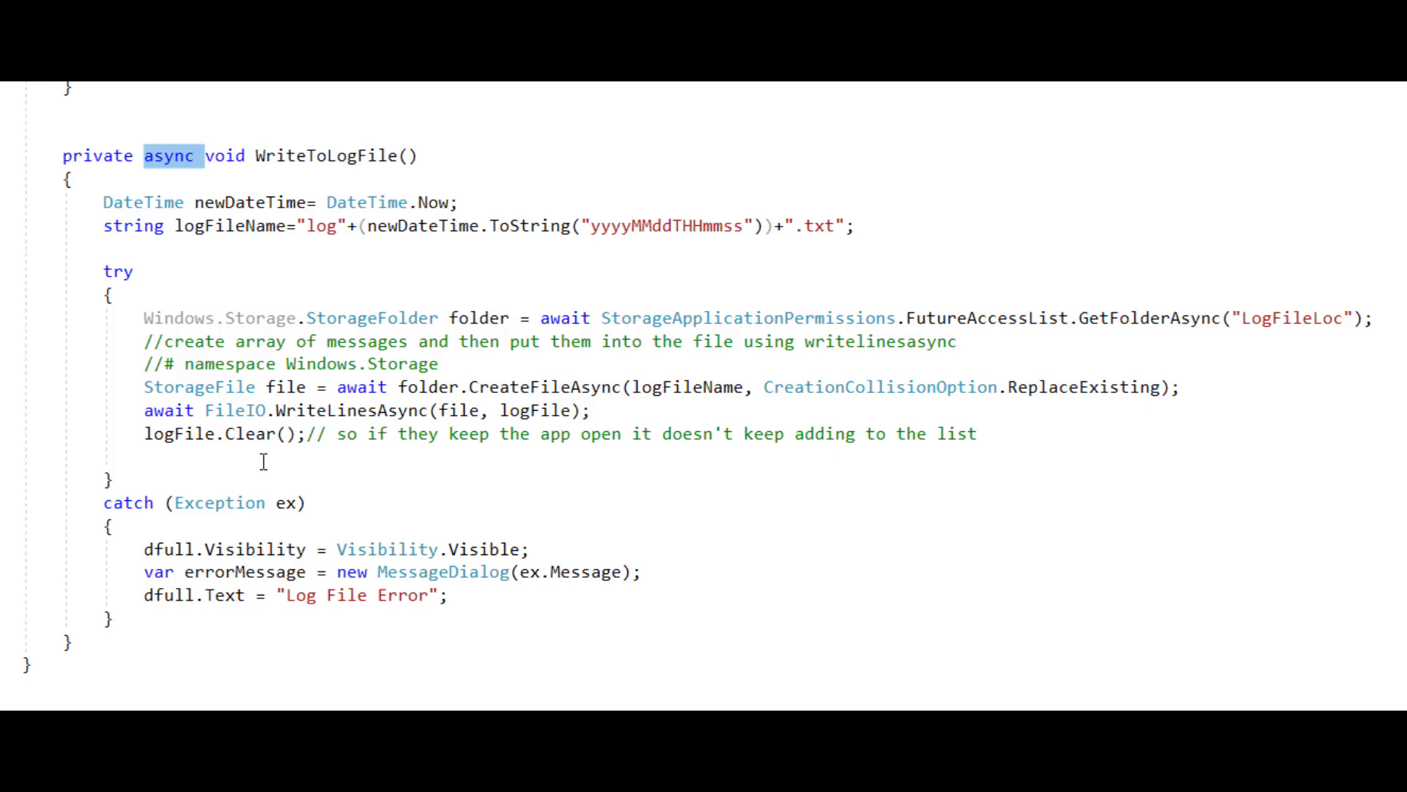
pyautogui.click(205, 155)
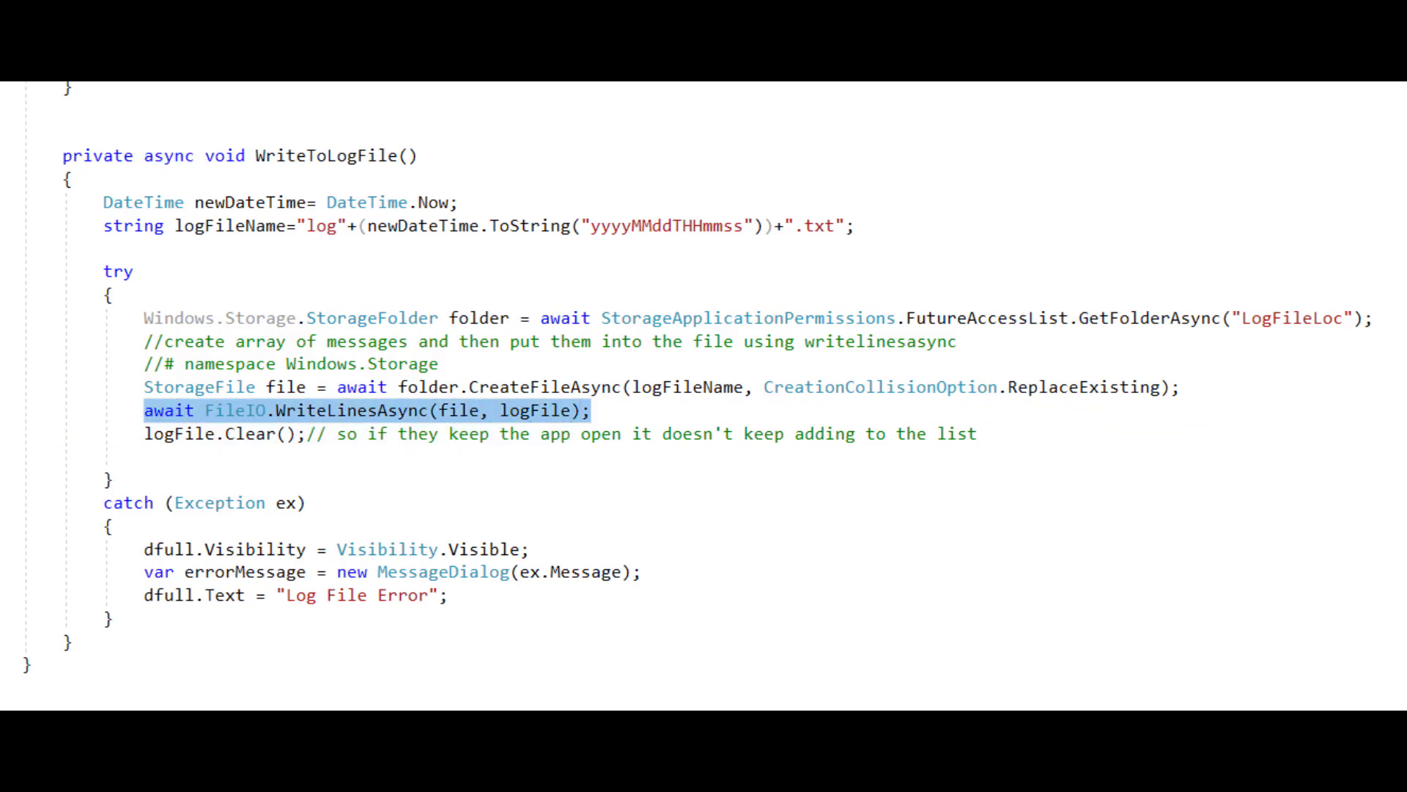
pyautogui.click(592, 410)
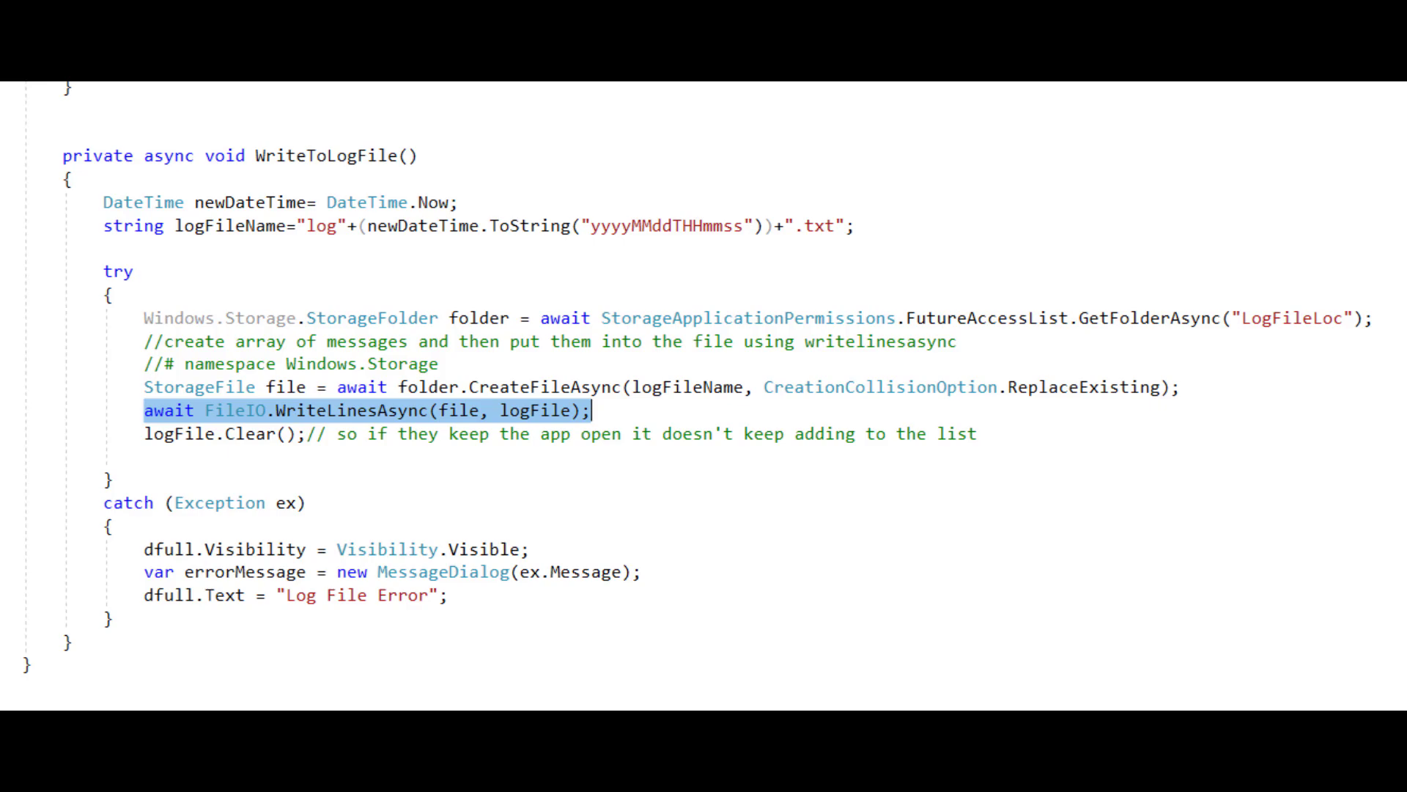